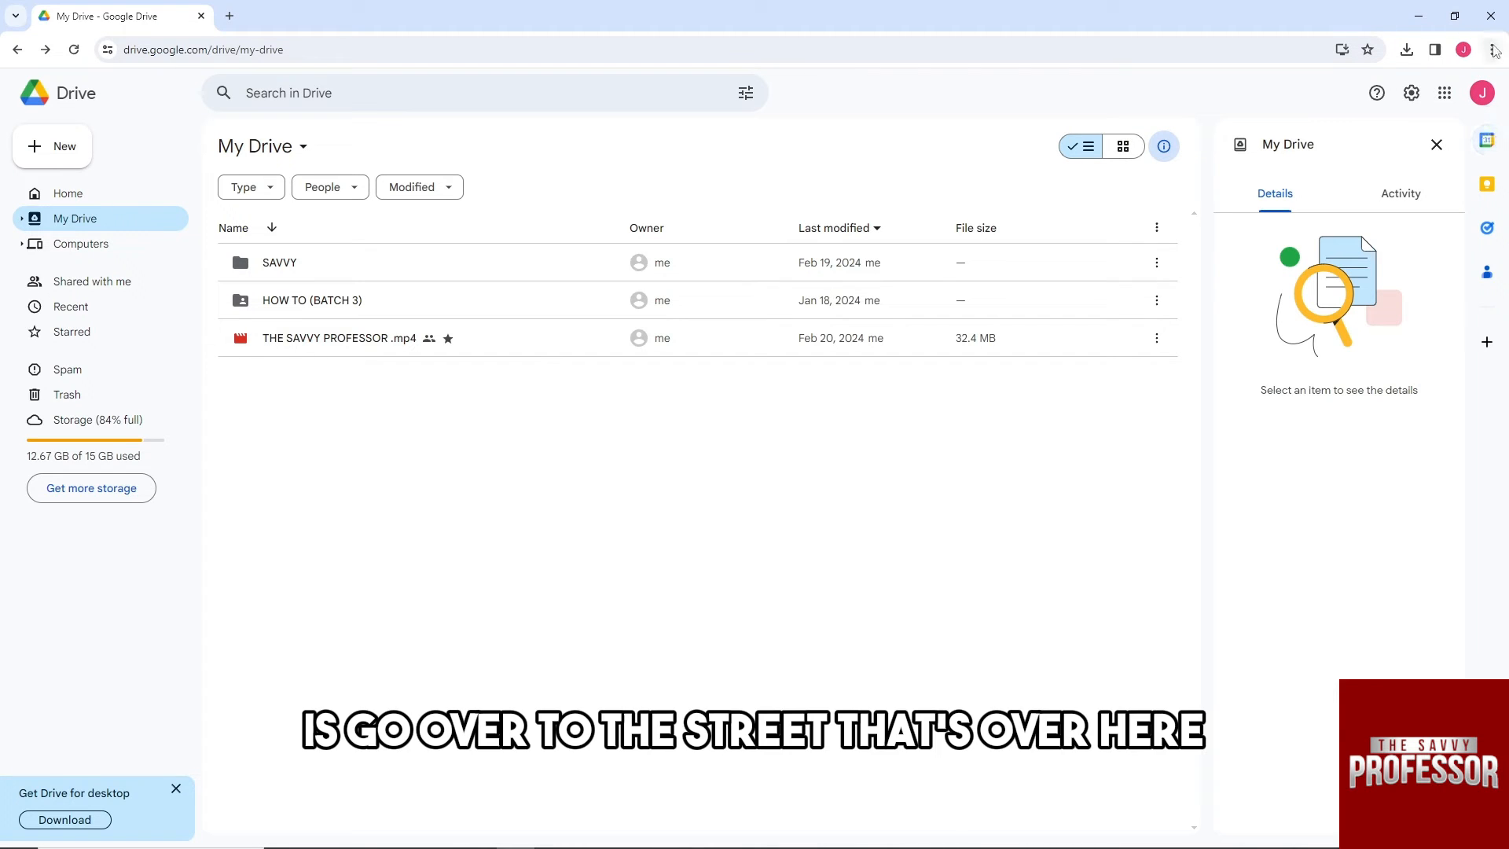
mouse_move(1495, 49)
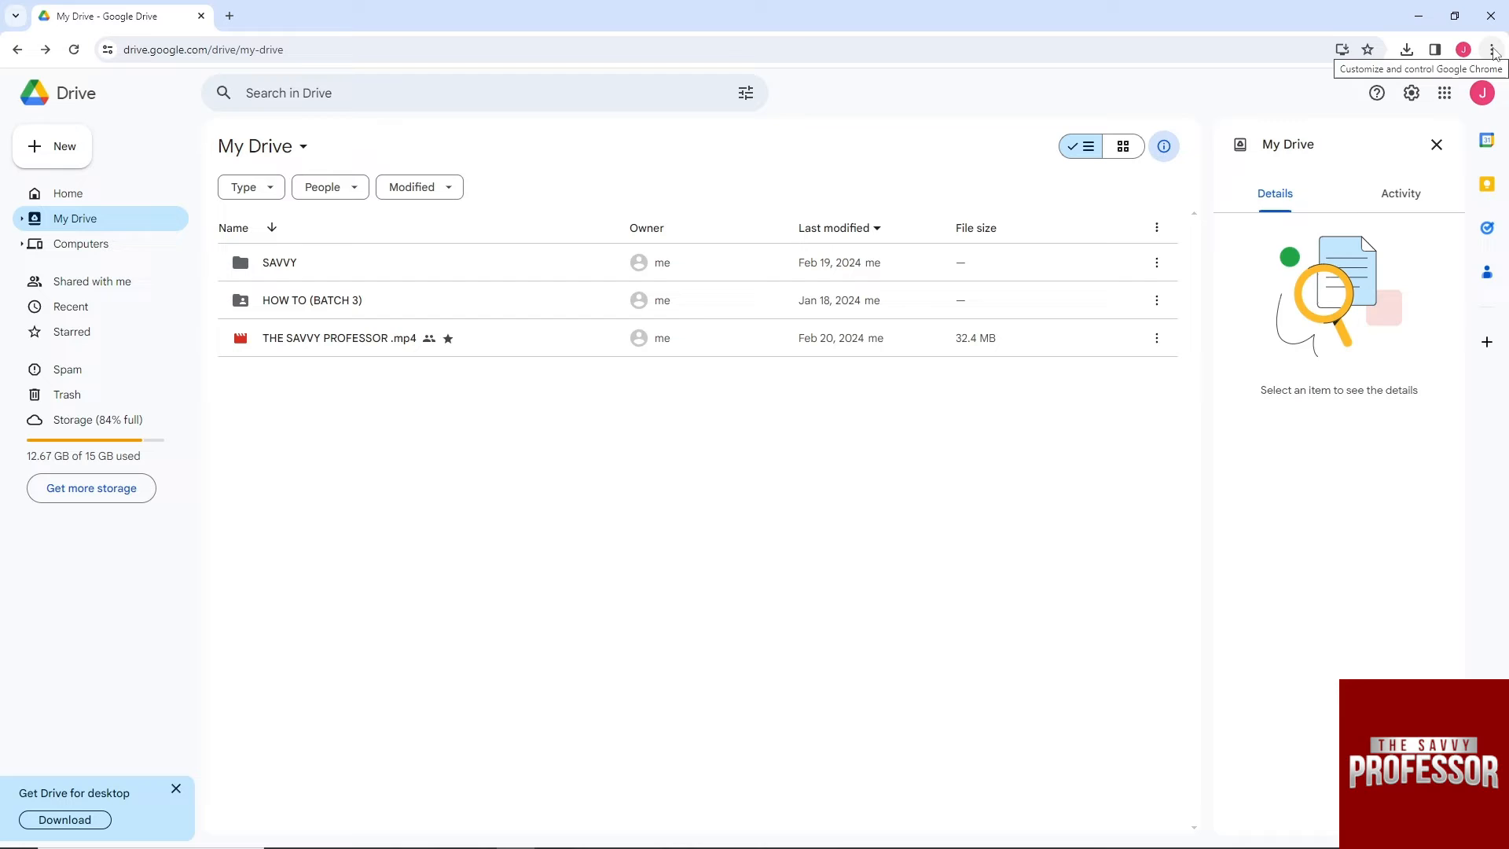
Show Chrome's three-dot main menu over the My Drive page
click(1492, 49)
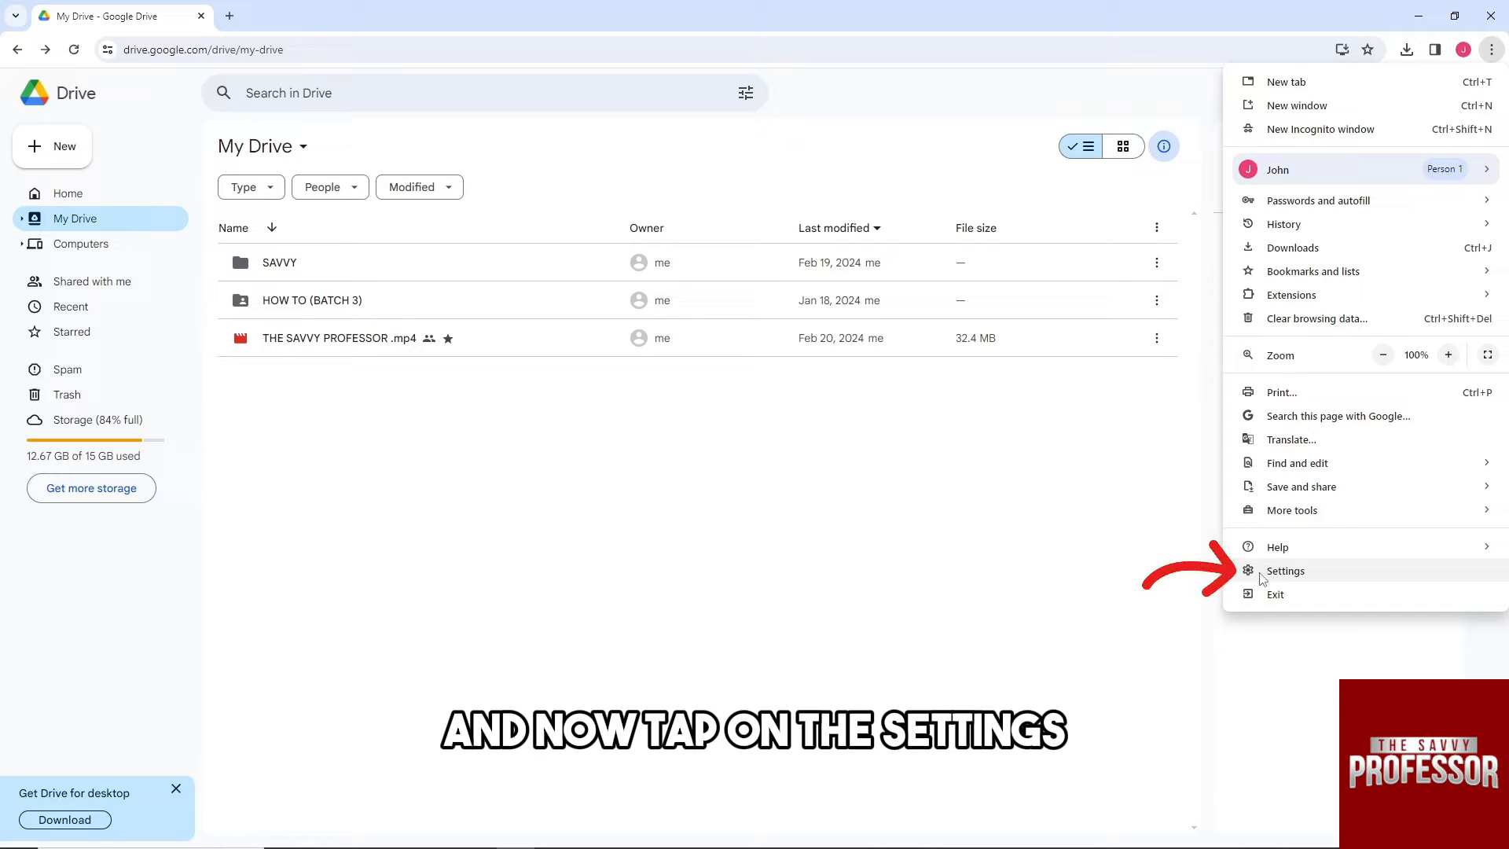
Open Chrome Settings in a new tab and search the settings for 'cookies'
click(1285, 570)
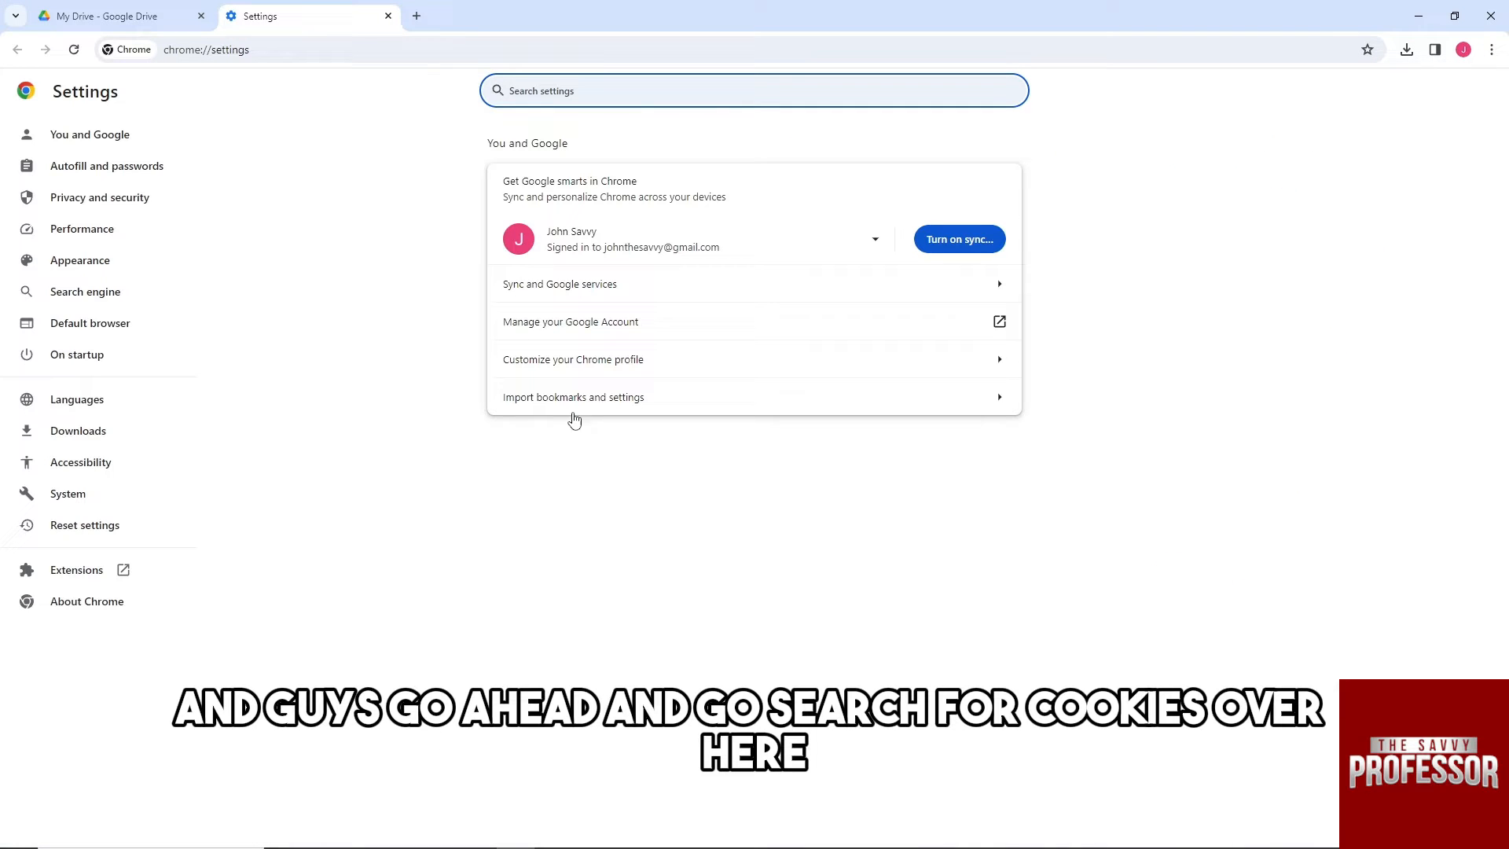
click(583, 90)
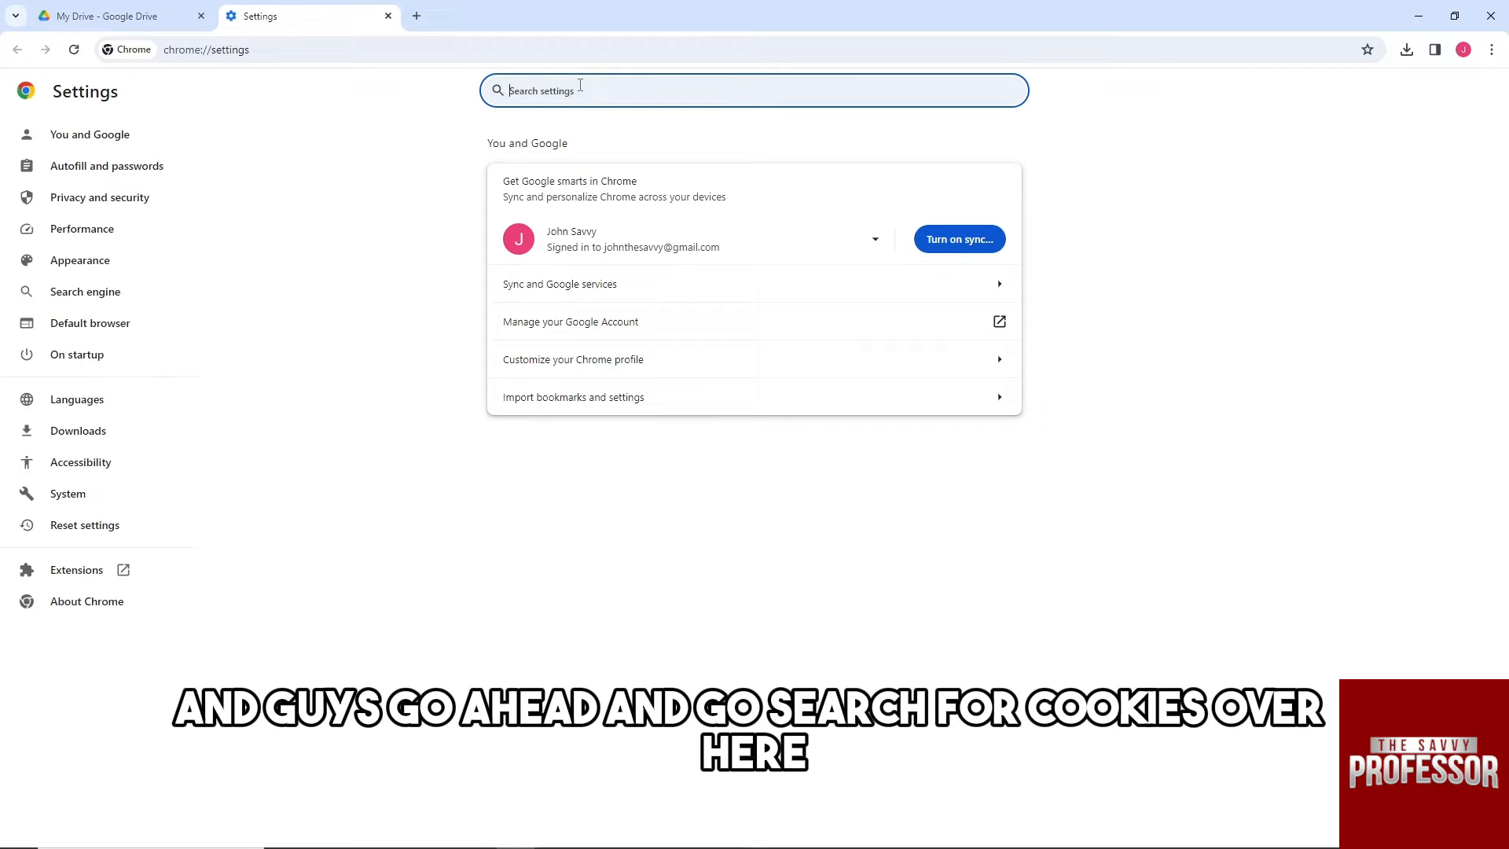
text(cookies)
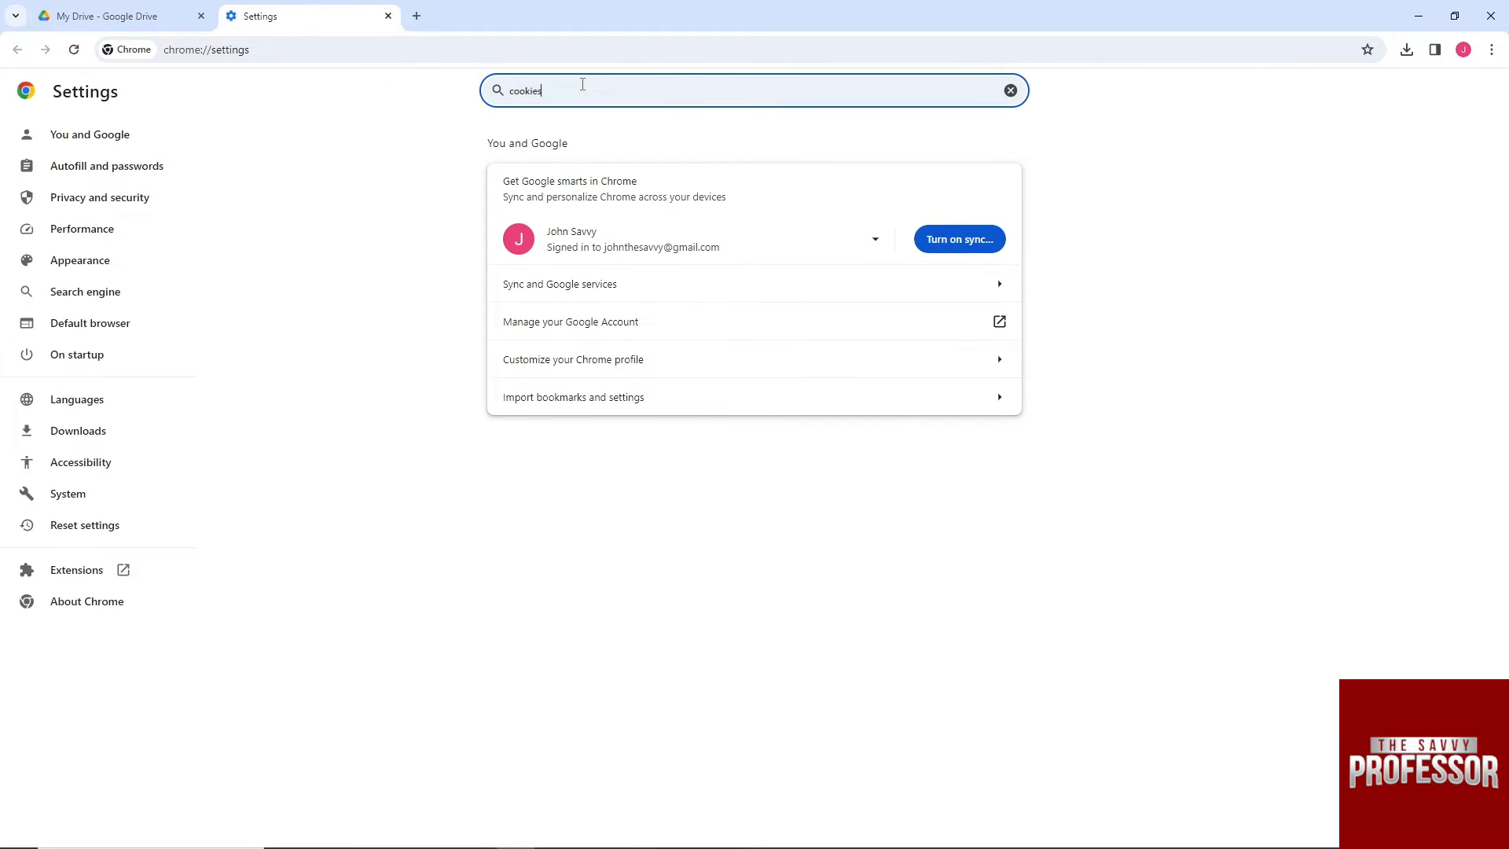
text(cookies)
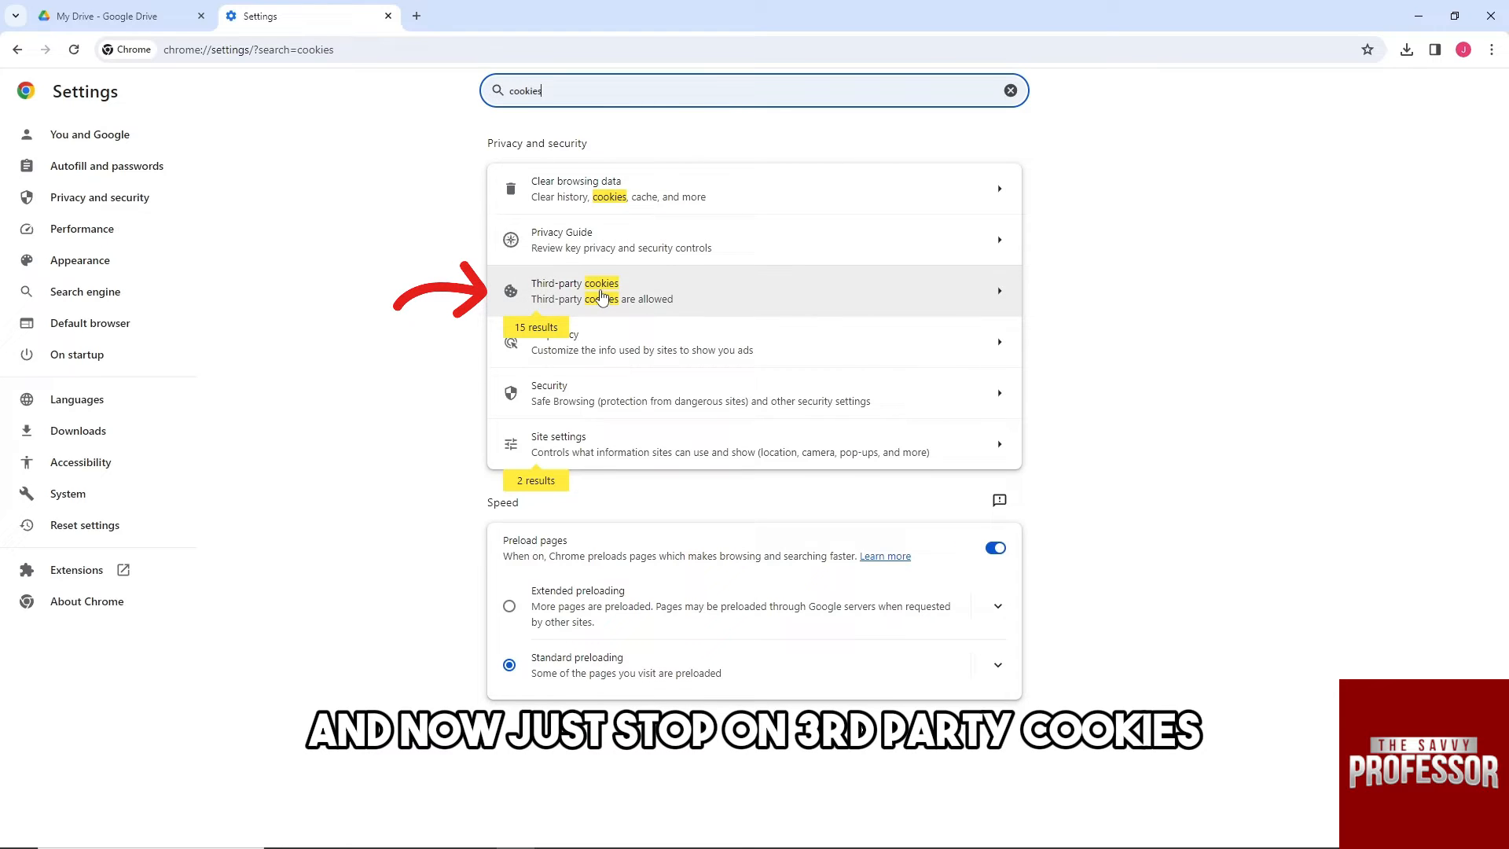
Open Third-party cookies settings and start adding a site under 'Allowed to use third-party cookies'
click(578, 291)
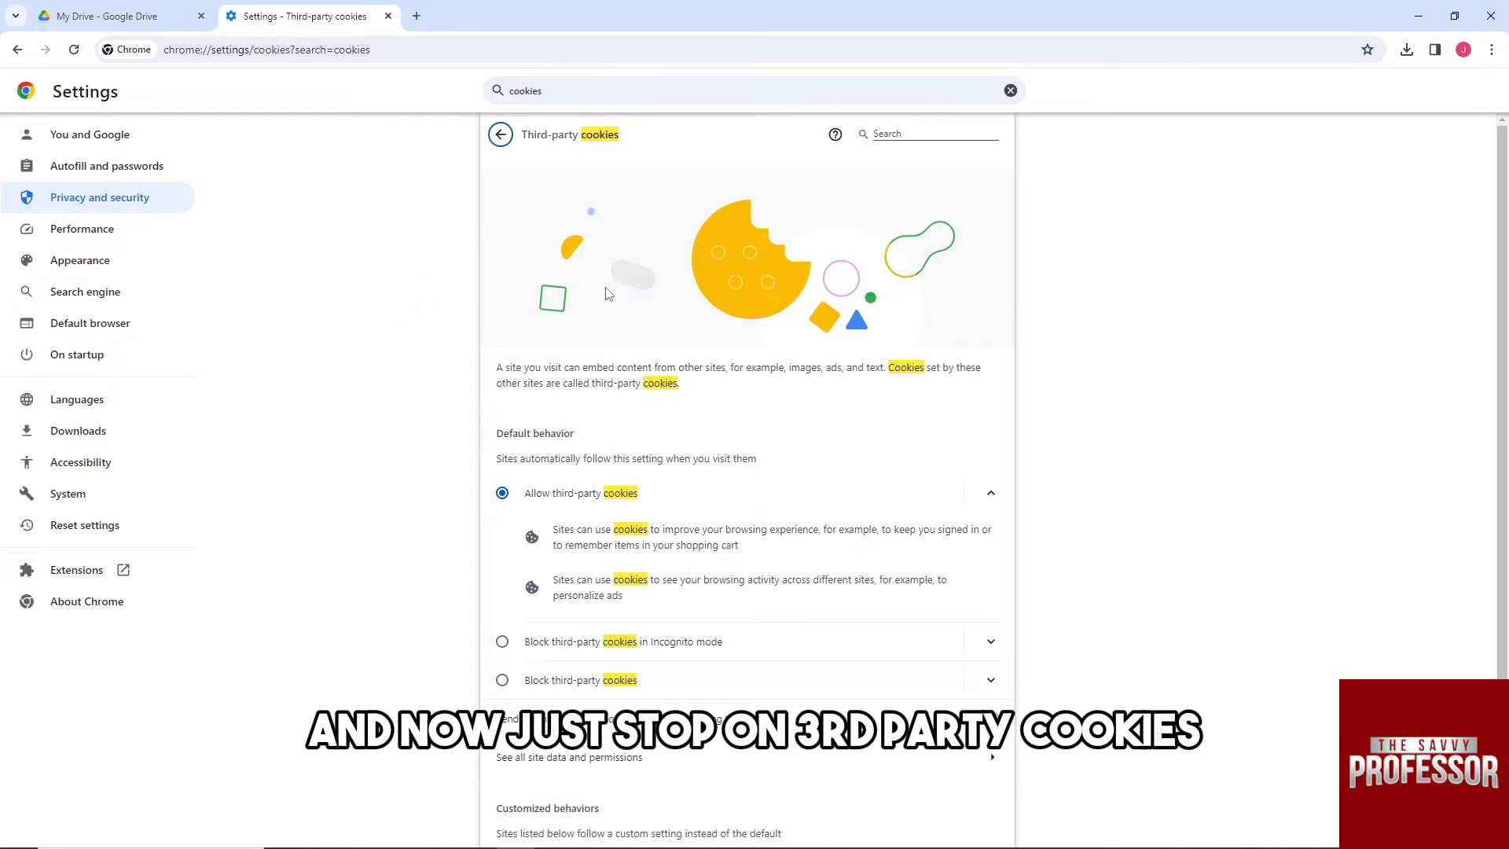
scroll(down, 3)
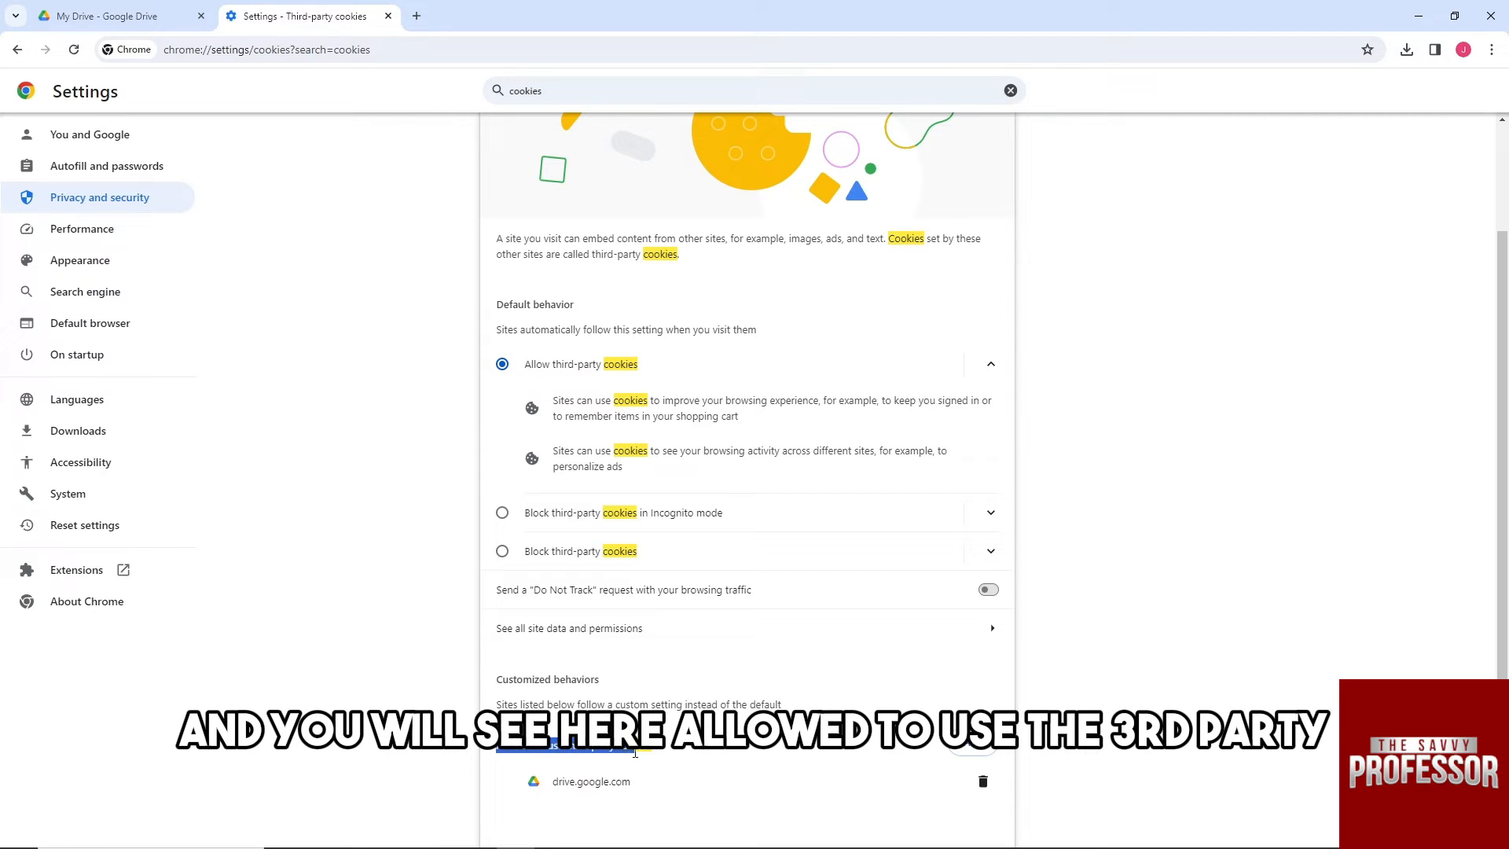
mouse_move(969, 753)
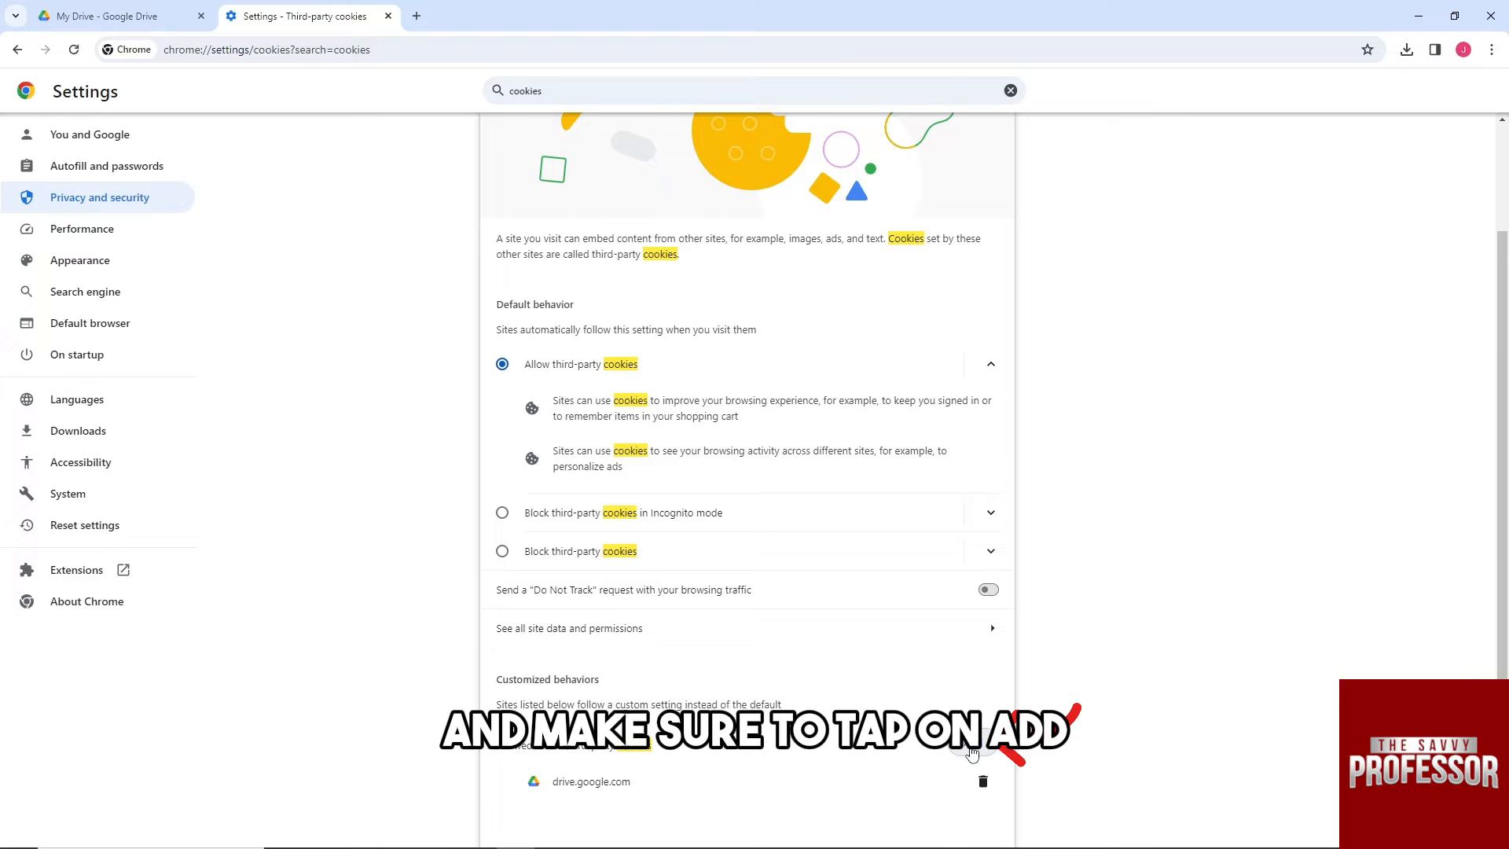
click(972, 750)
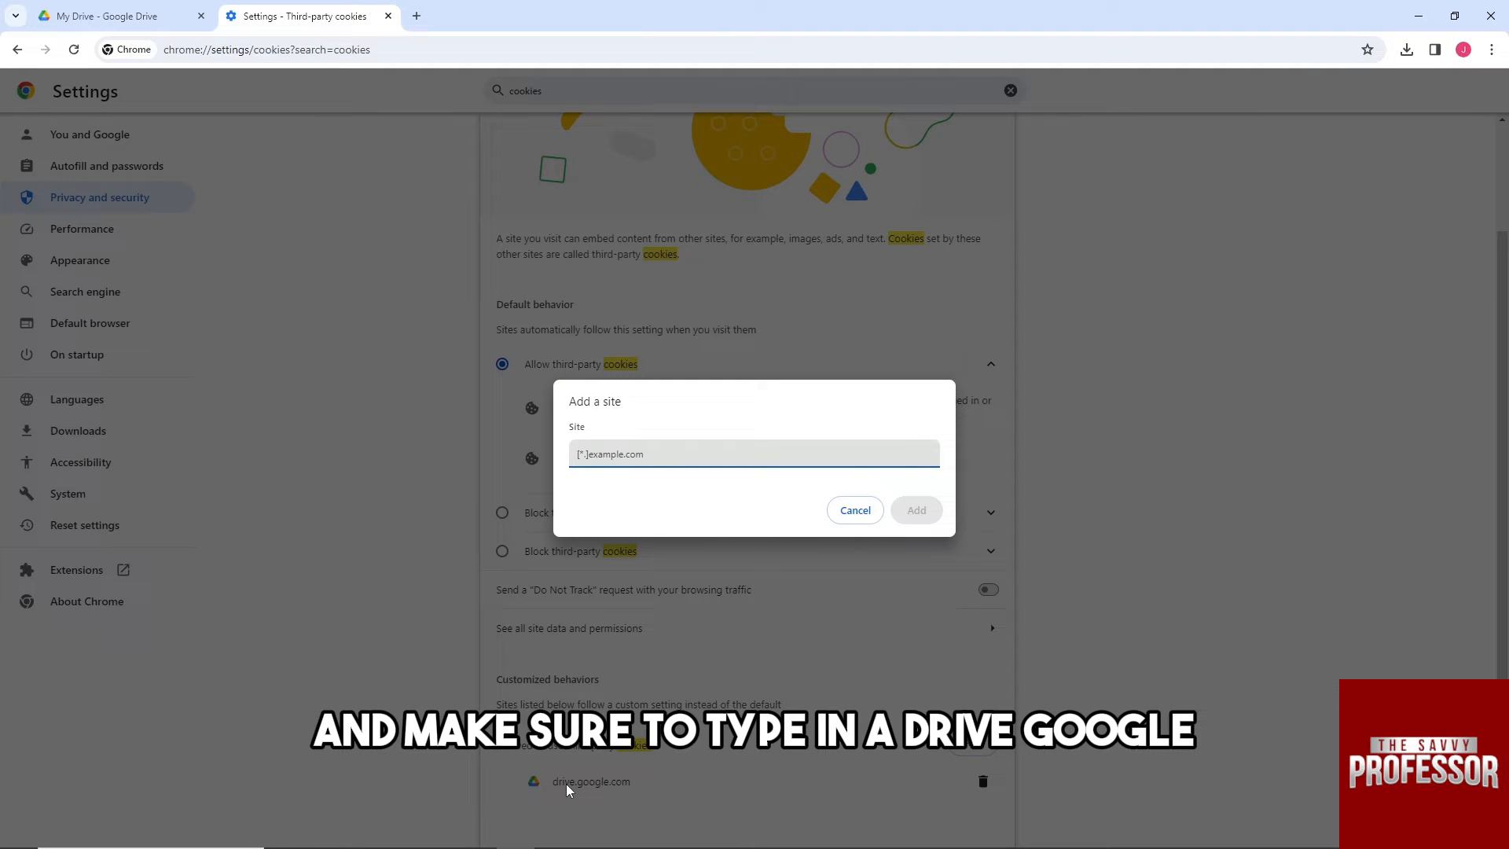
Enter drive.google.com as an allowed site and close the Add a site dialog
text(drive.google.com)
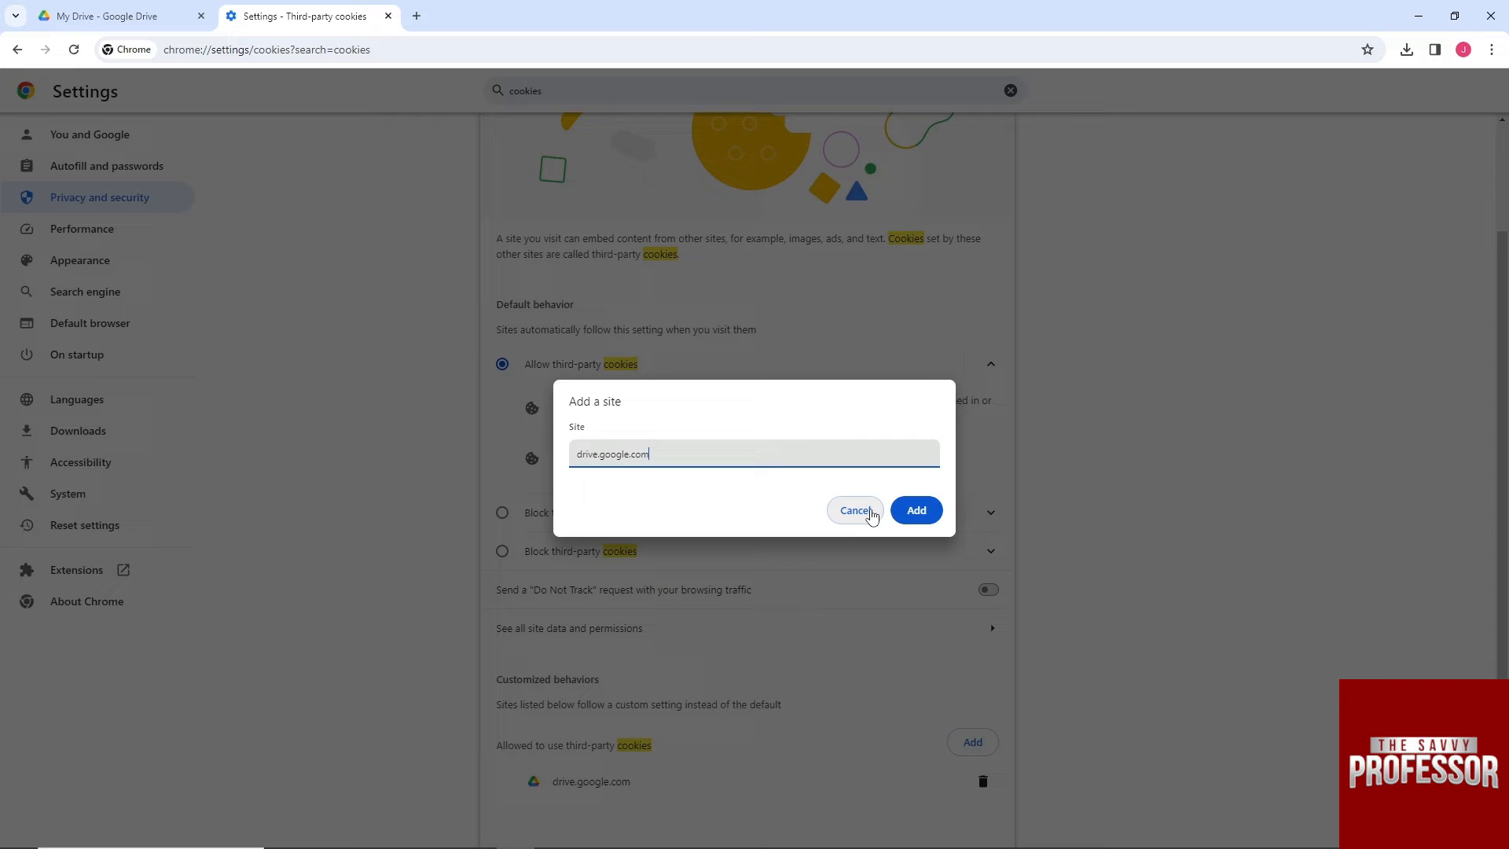
click(853, 510)
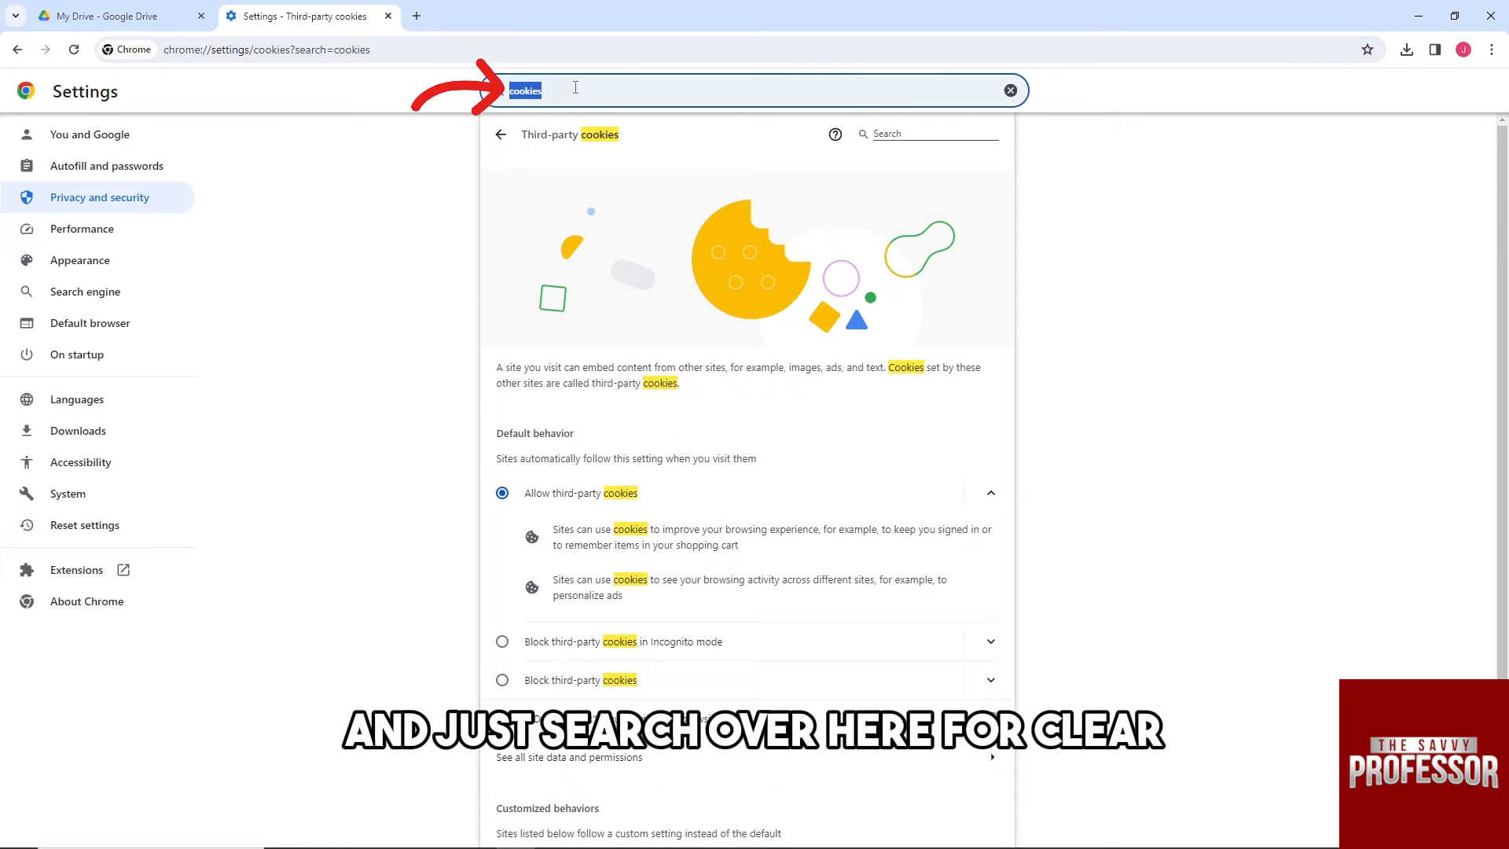
Search settings for 'clear' and open Clear browsing data for all time, including cookies and cache
text(clear)
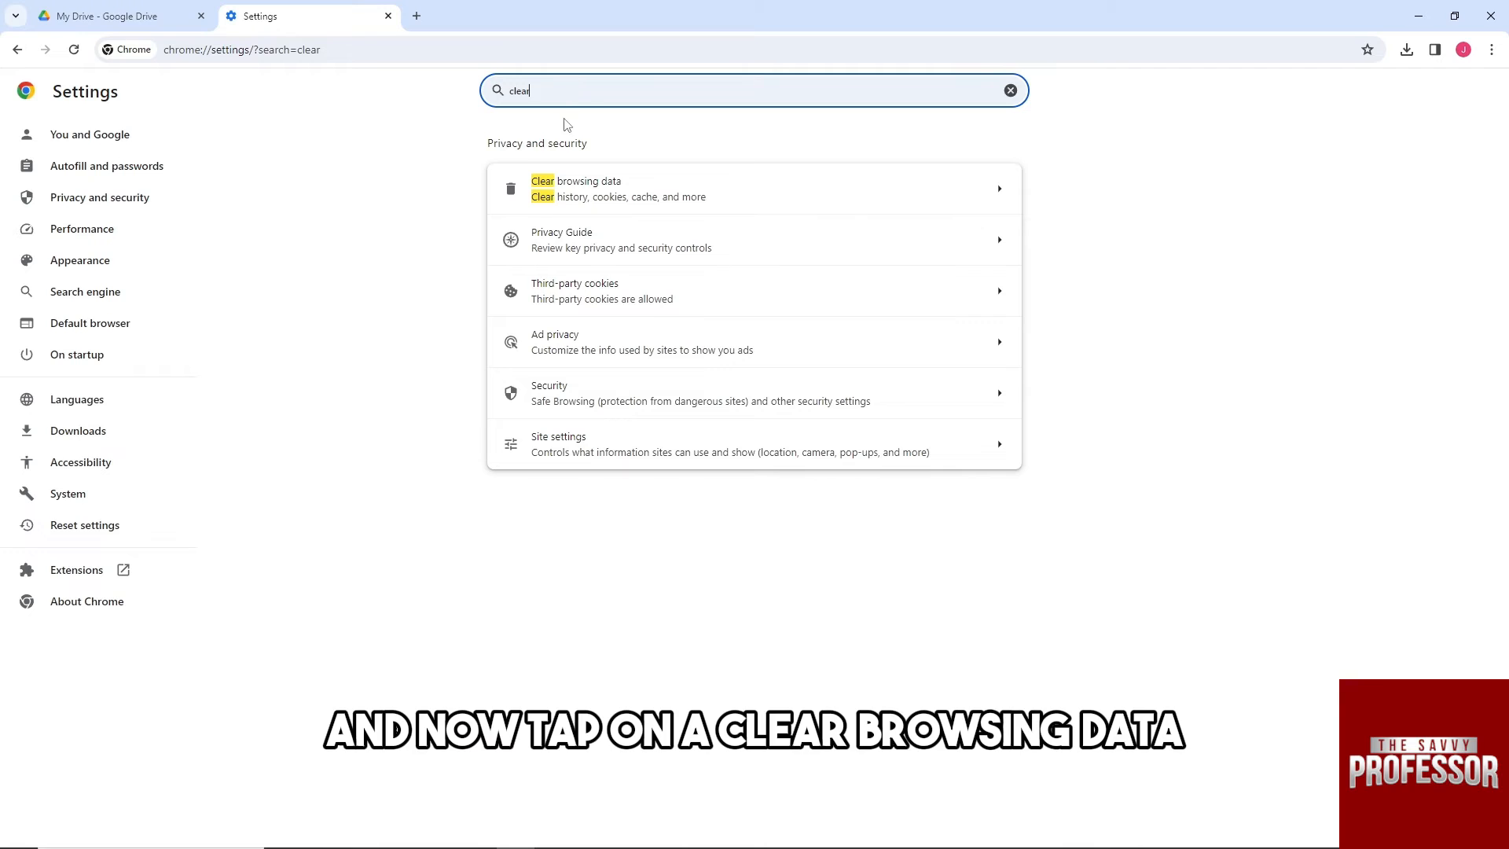
click(576, 188)
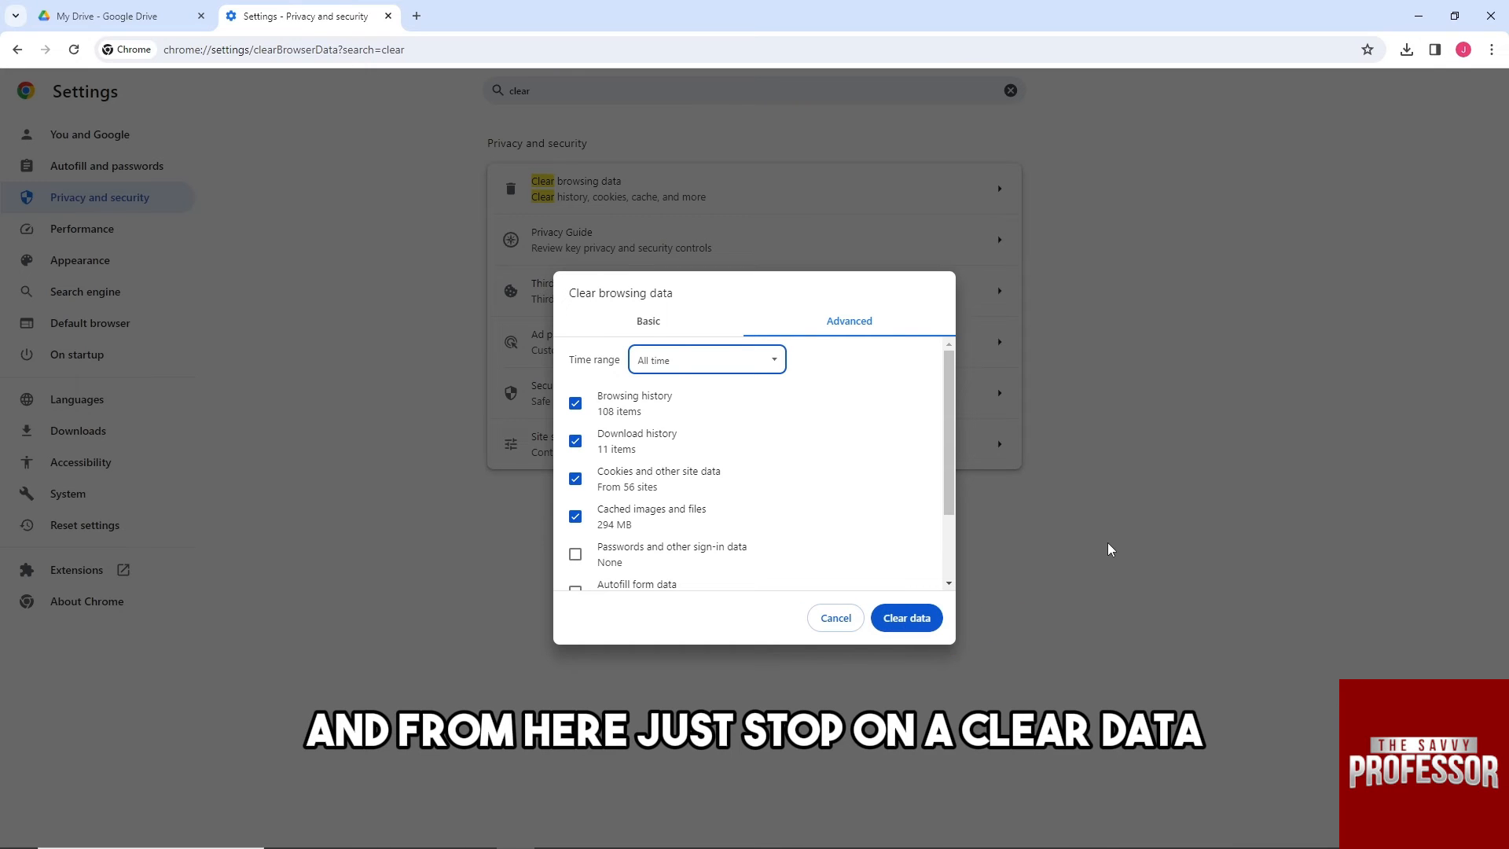
Clear the browsing data, then open a new Incognito window and type 'drive' in its address bar
click(833, 617)
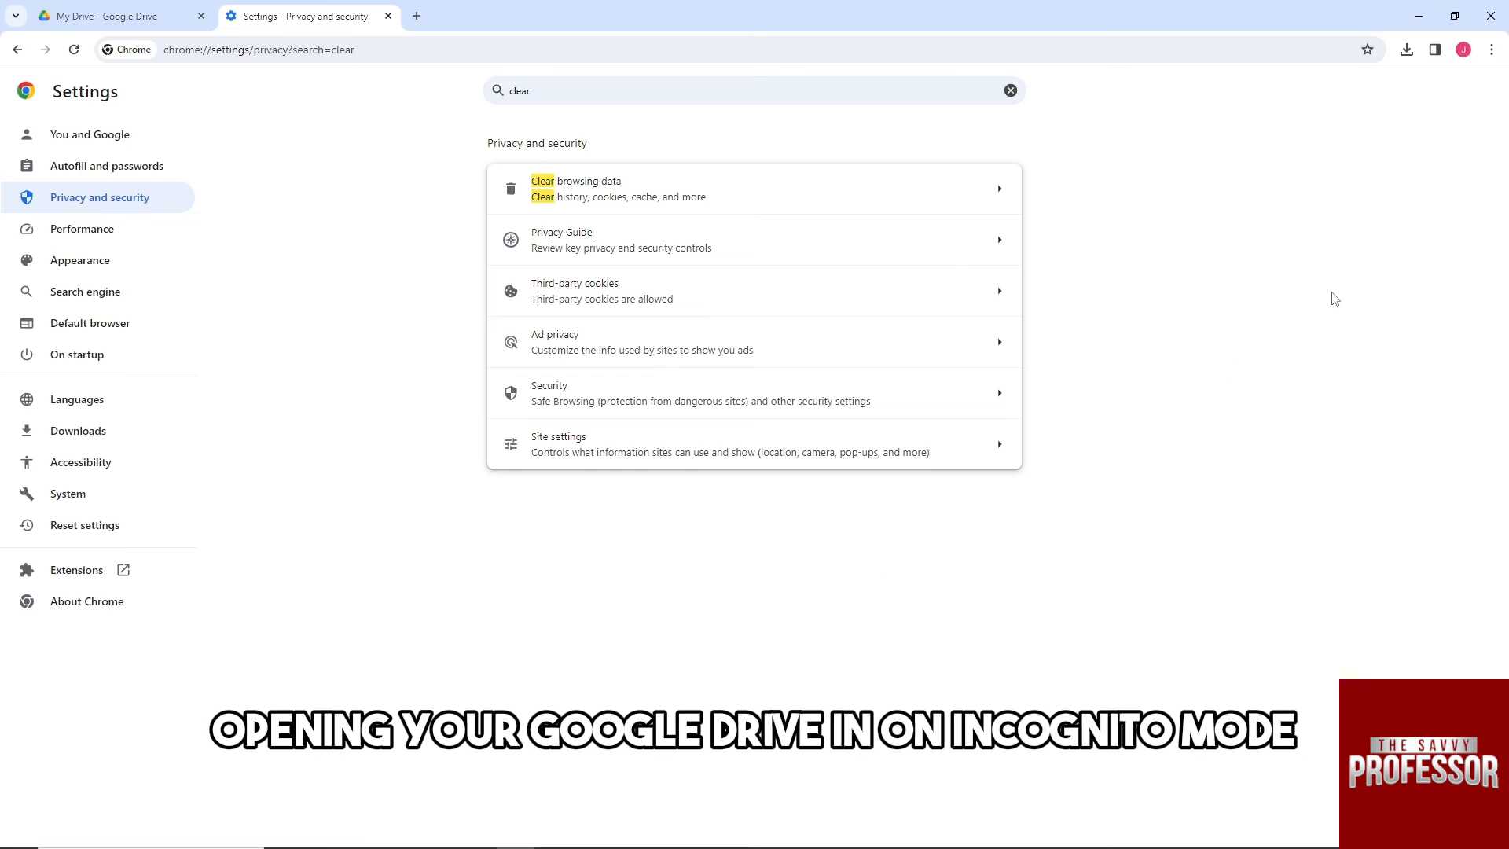
click(1492, 49)
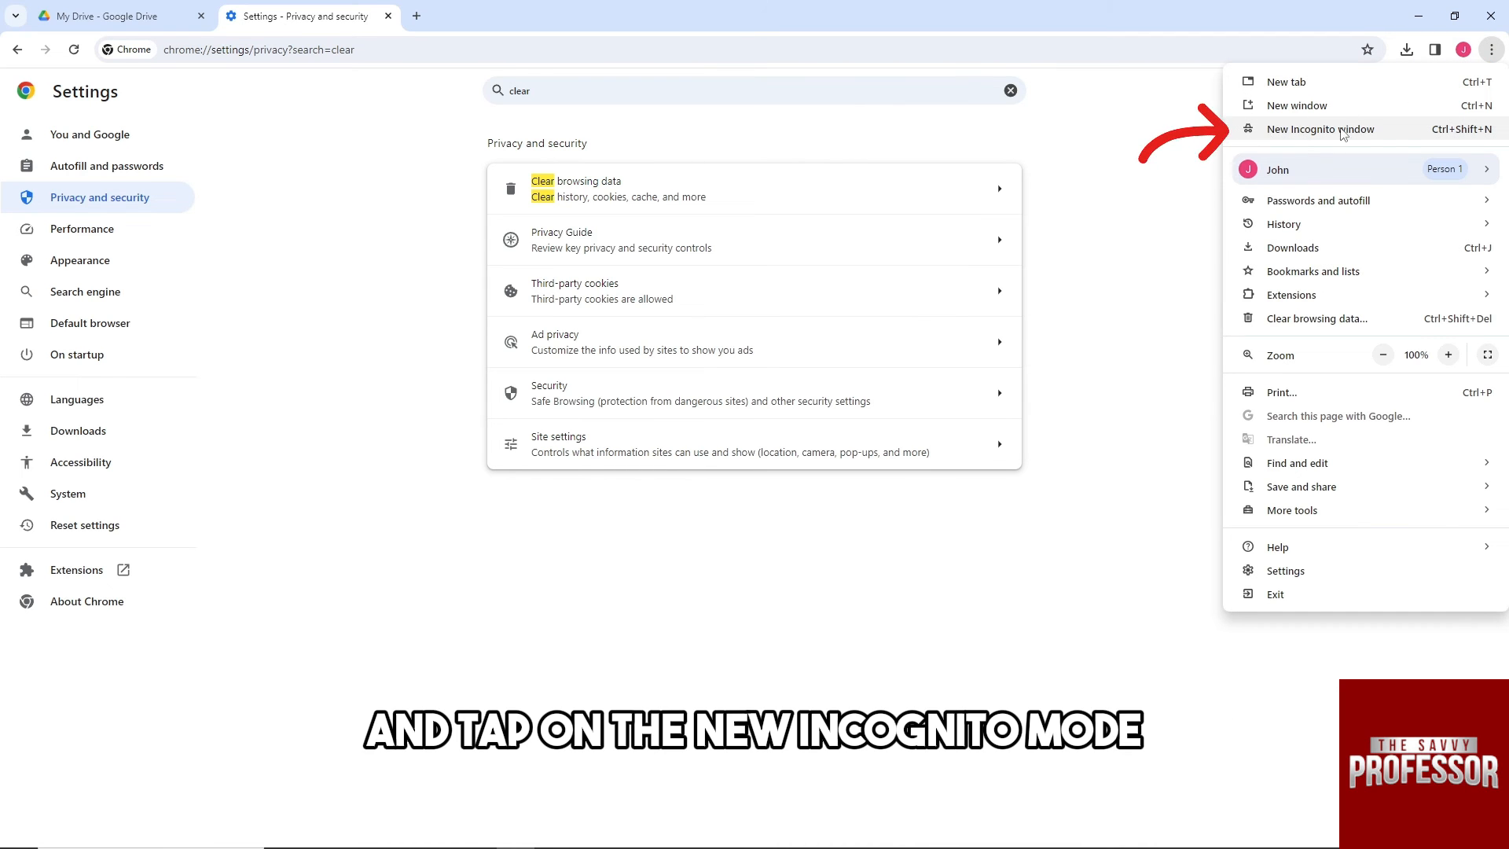
click(1321, 129)
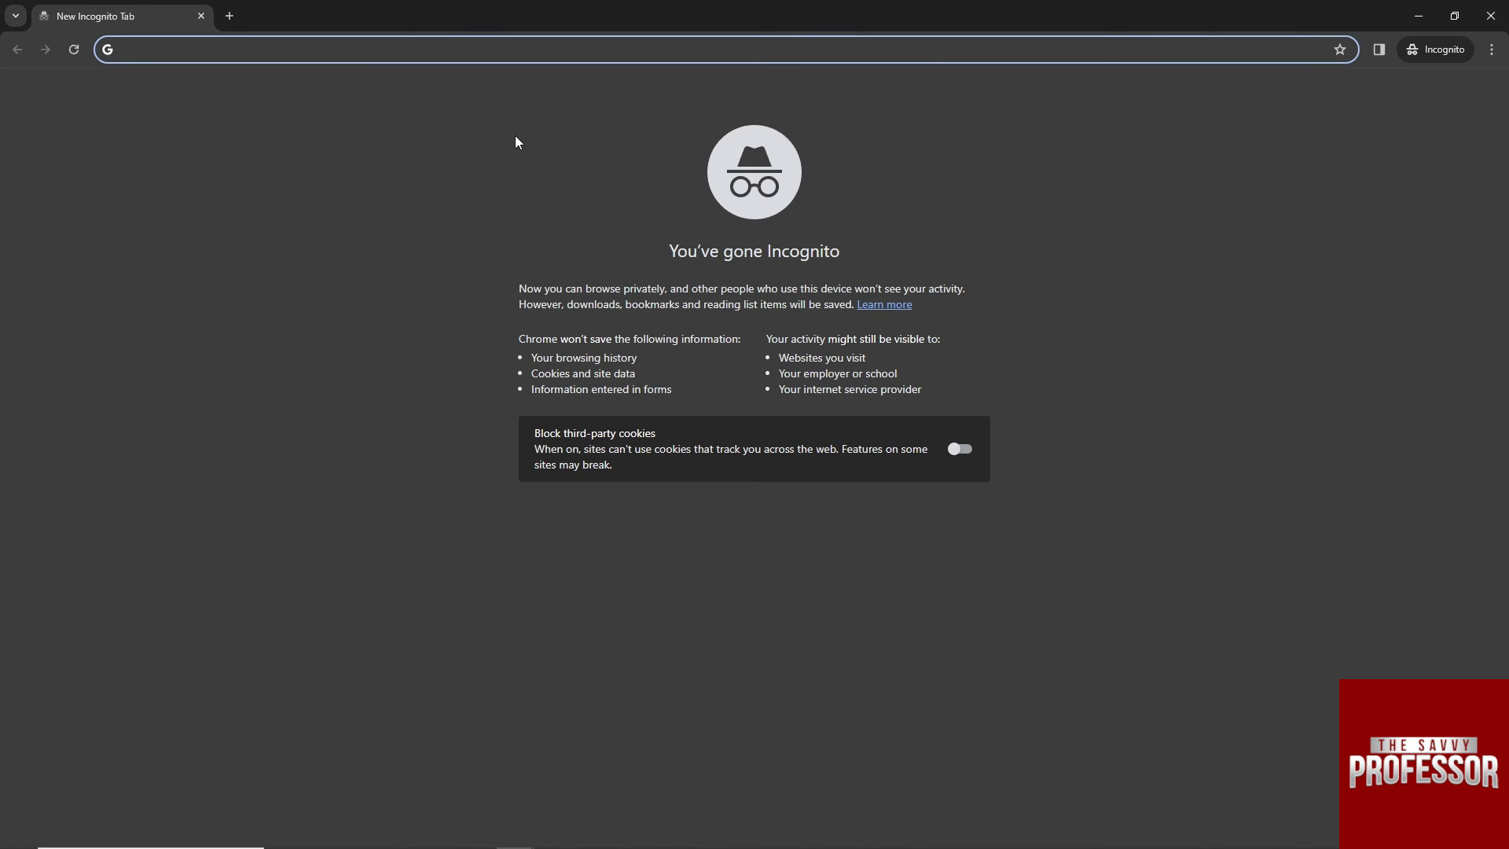
text(drive.google.com)
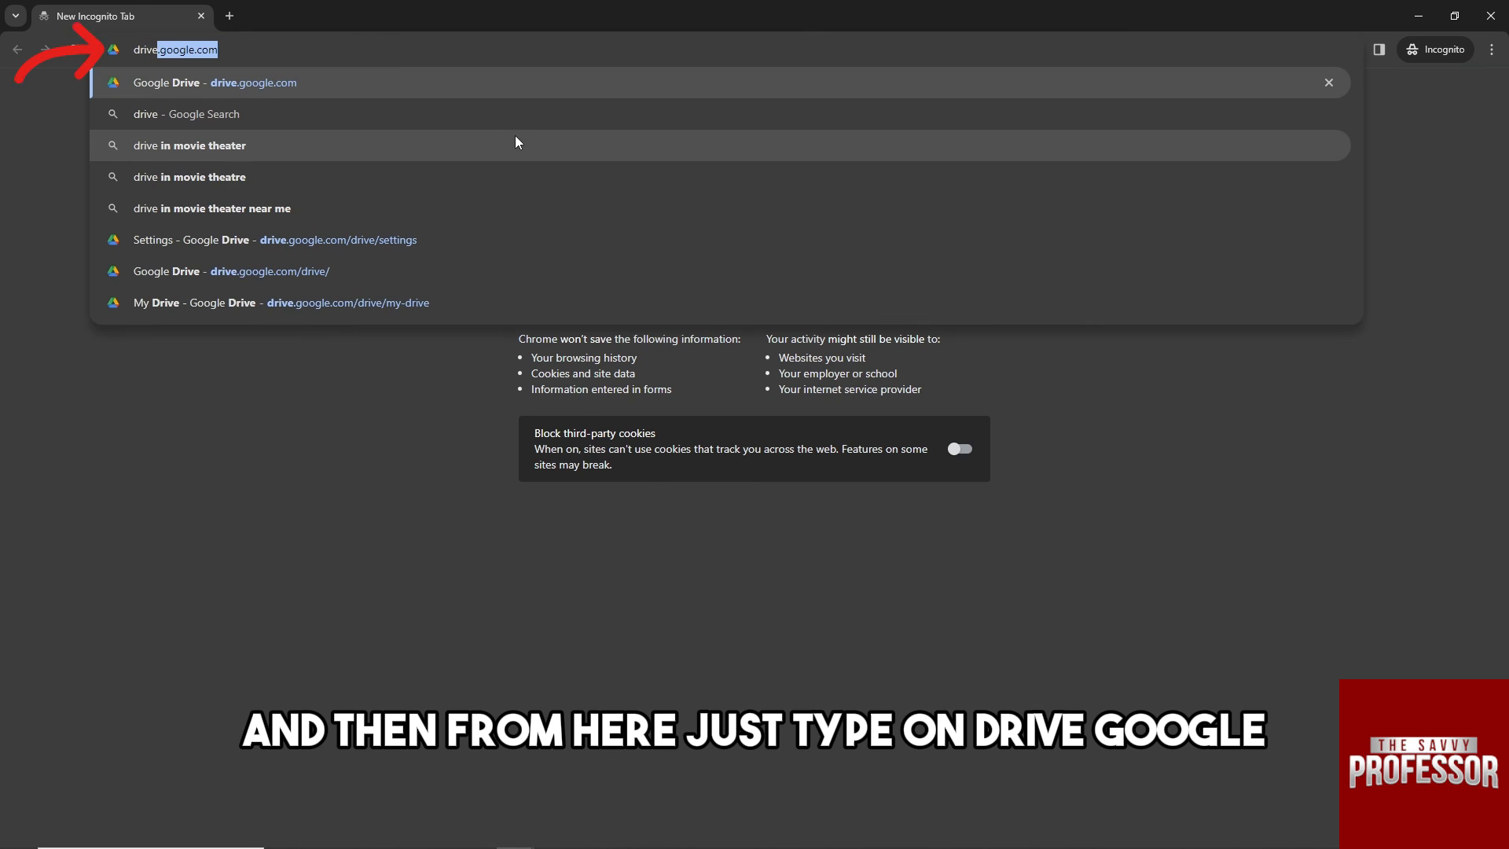